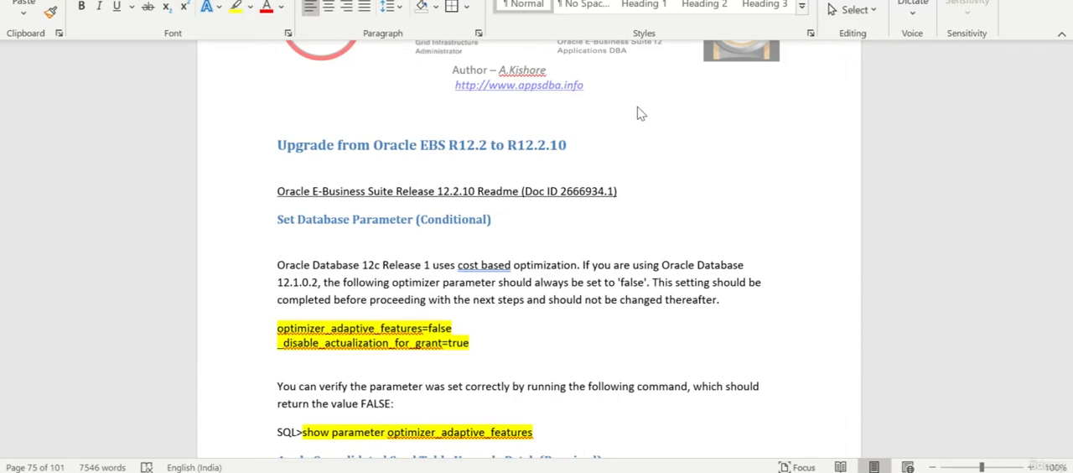
pyautogui.moveTo(540, 185)
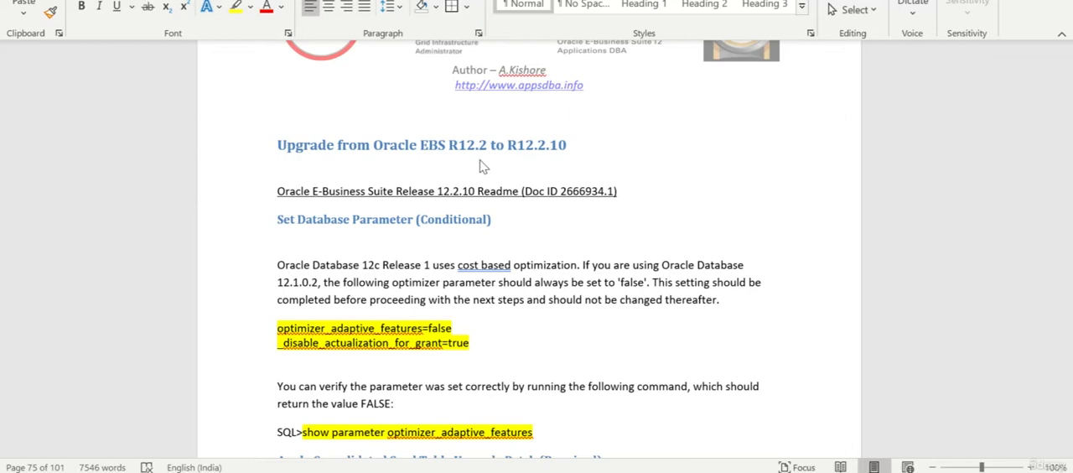
pyautogui.moveTo(556, 162)
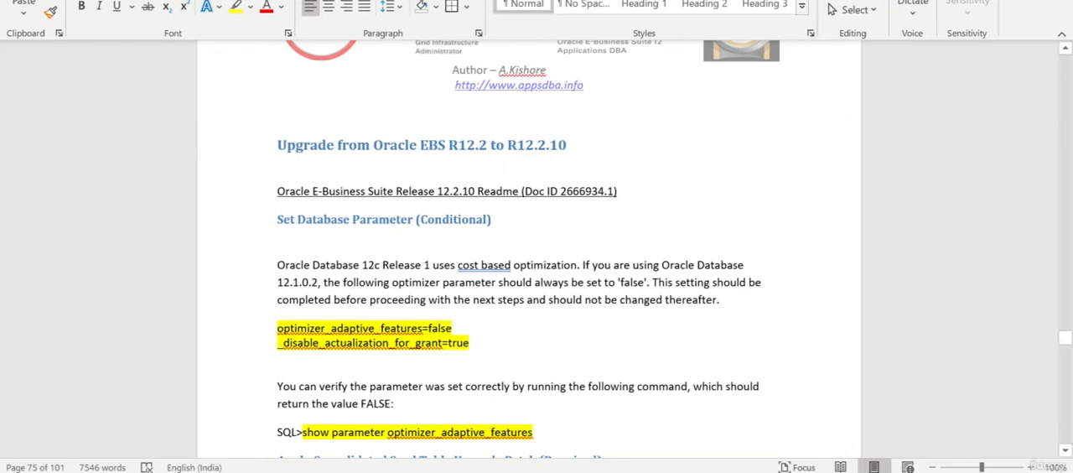
# - Scroll past the optimizer parameter section to the Apply Consolidated Seed Table Upgrade Patch heading
pyautogui.scroll(-3)
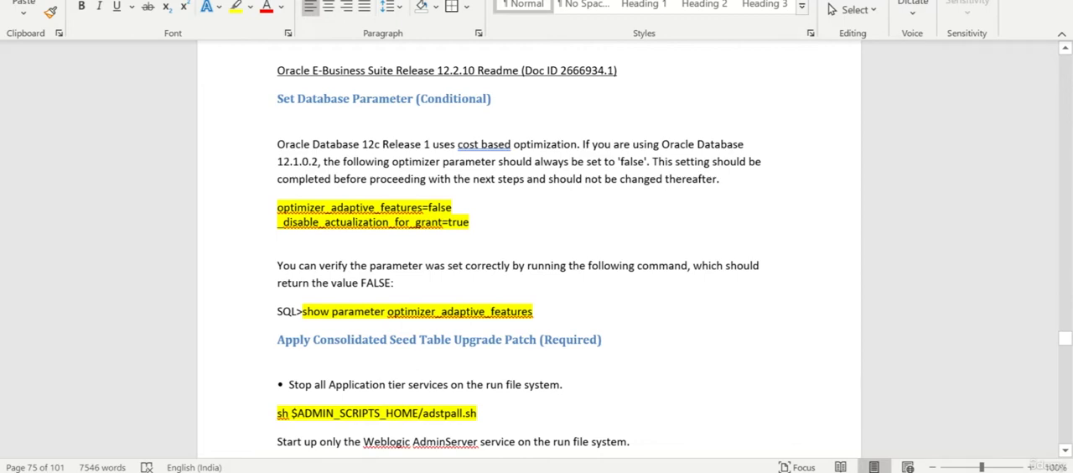
# - Scroll through the adop seed table patch commands to page 76's Applying the Latest AD and TXK heading
pyautogui.scroll(-3)
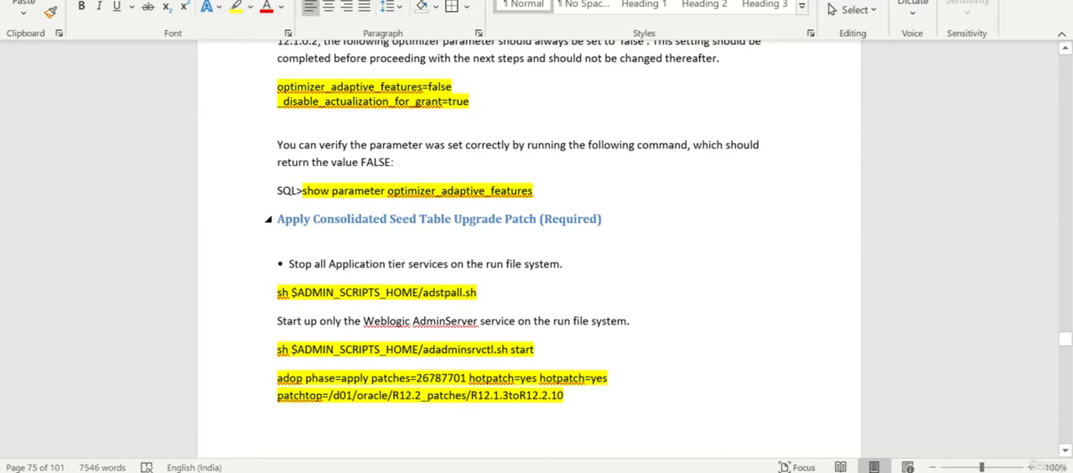
pyautogui.scroll(-3)
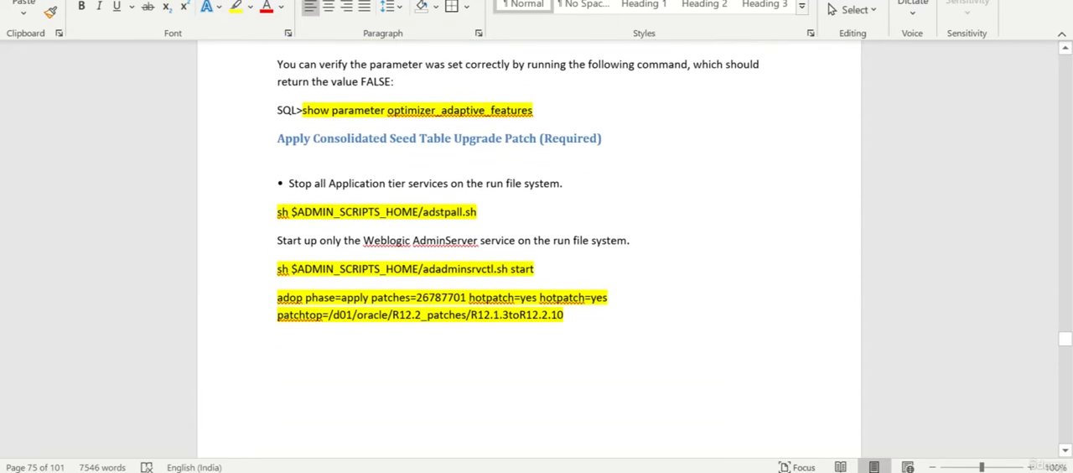
pyautogui.doubleClick(439, 297)
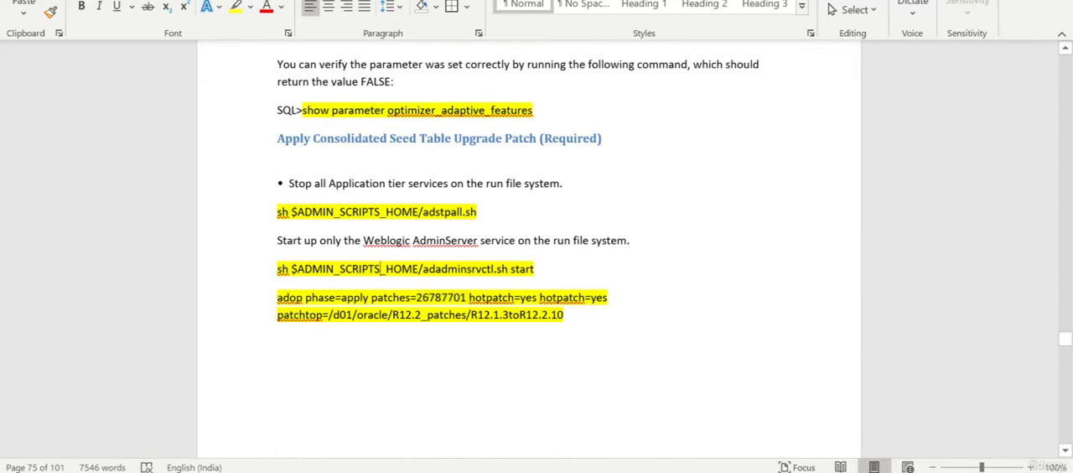
pyautogui.scroll(-3)
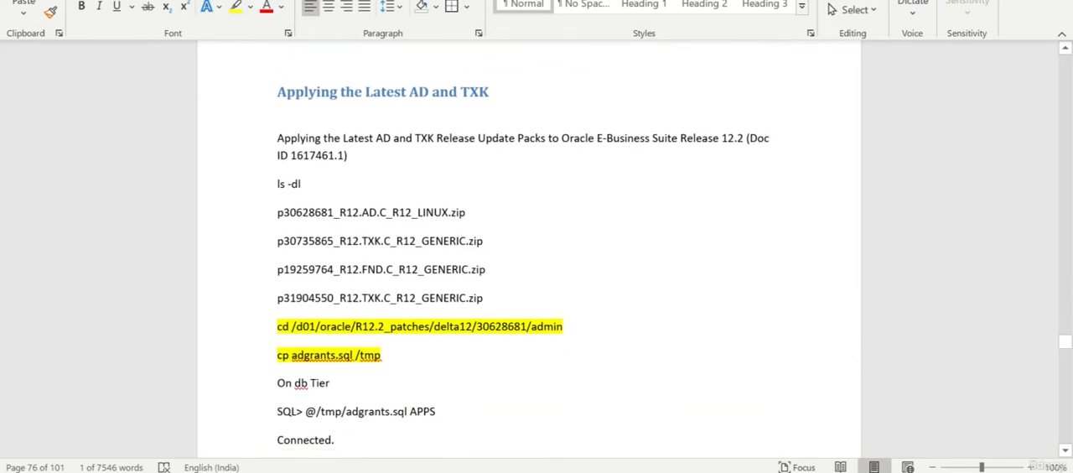
# - Scroll past the adop AD/TXK apply commands to the Update Database Tier to Latest Code heading
pyautogui.scroll(-3)
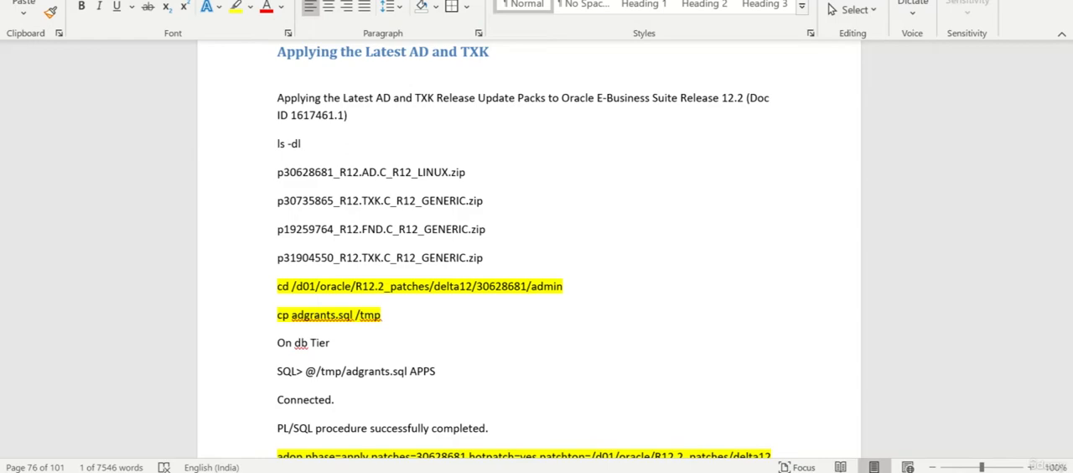
pyautogui.scroll(-3)
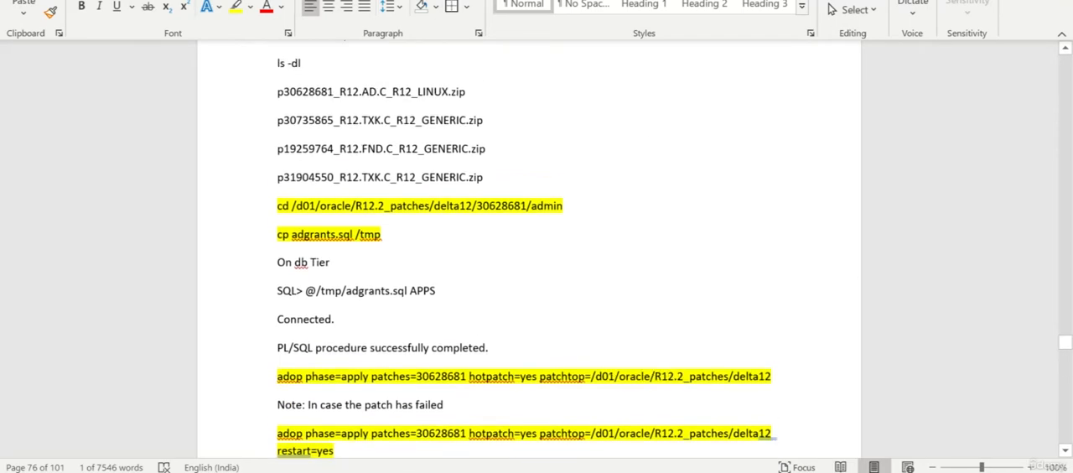
pyautogui.scroll(-3)
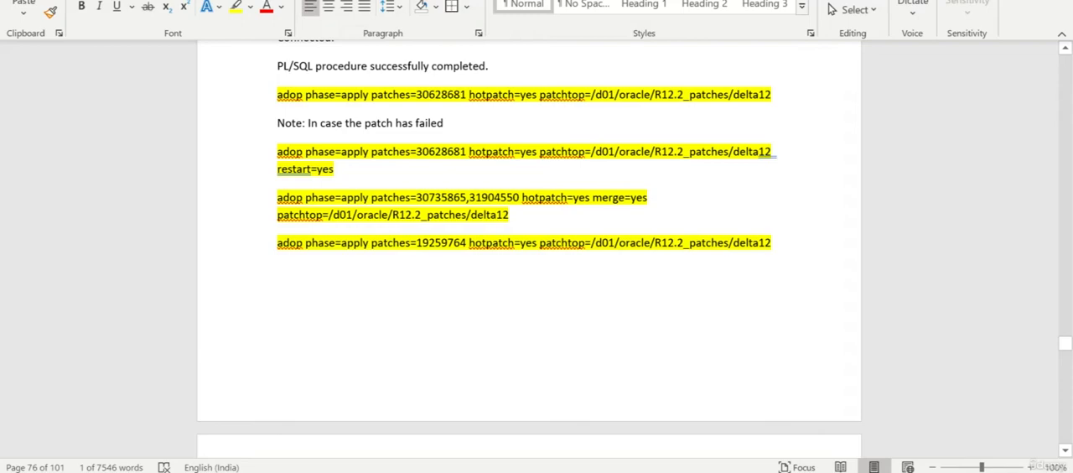
pyautogui.scroll(-3)
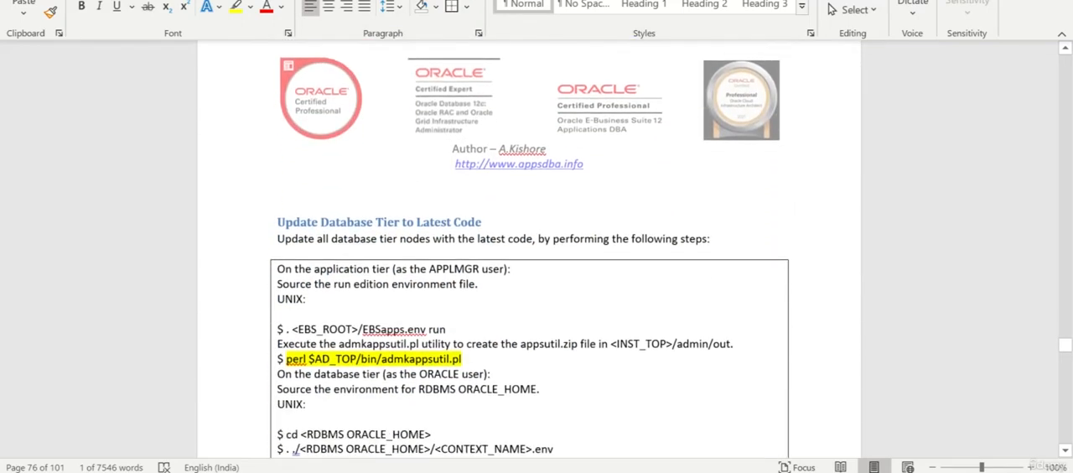
# - Scroll through the database tier steps box to the Apply R12.2.10 patch heading on page 77
pyautogui.scroll(-3)
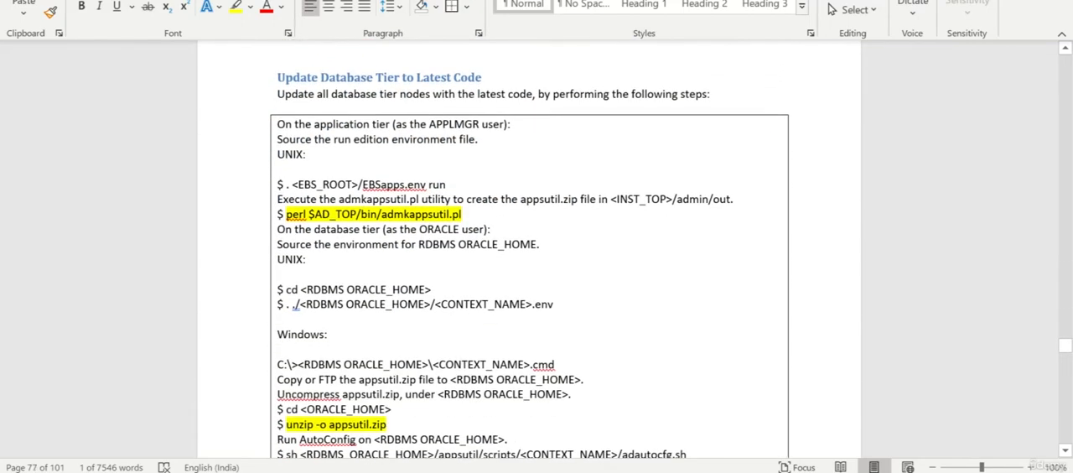
pyautogui.scroll(-3)
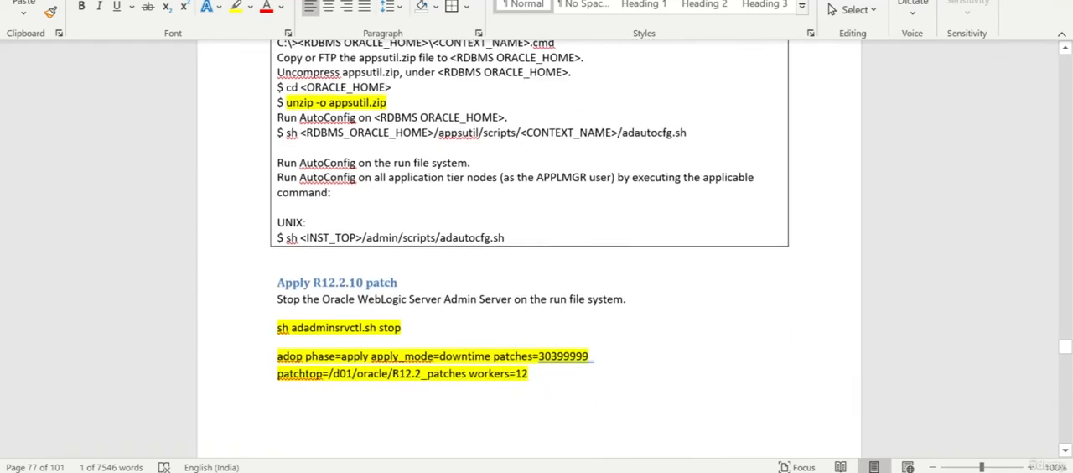
pyautogui.scroll(-3)
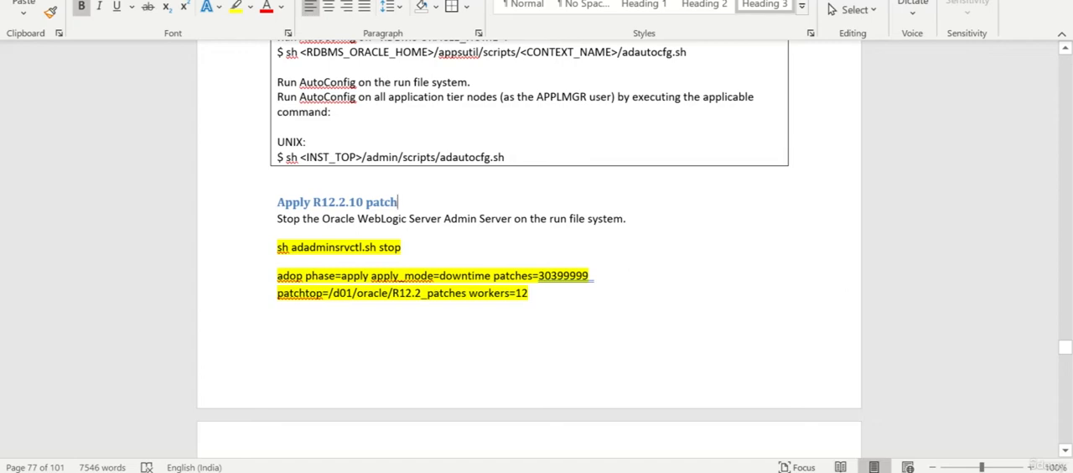
# - Review the cleanup and Apply help patch steps on page 78, selecting the help patch heading
pyautogui.scroll(-3)
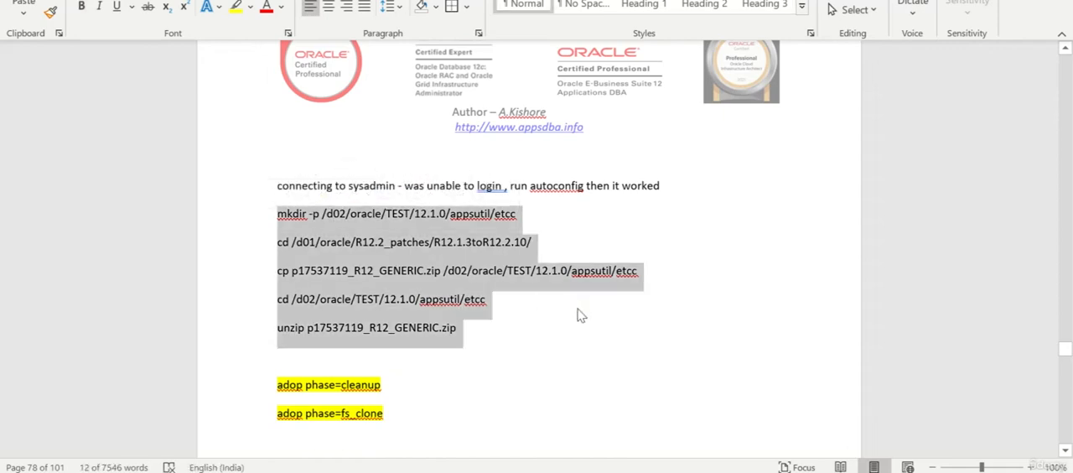
pyautogui.scroll(-3)
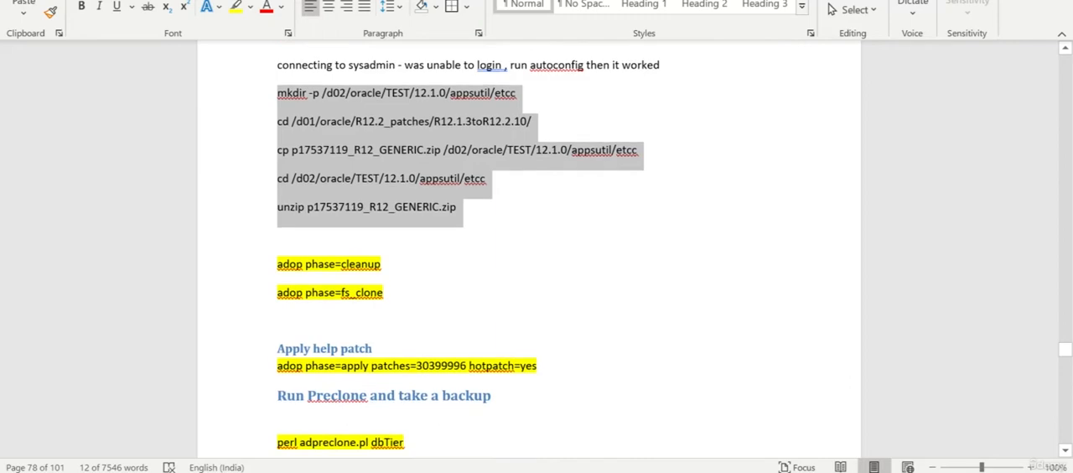
pyautogui.moveTo(278, 264); pyautogui.dragTo(388, 302)
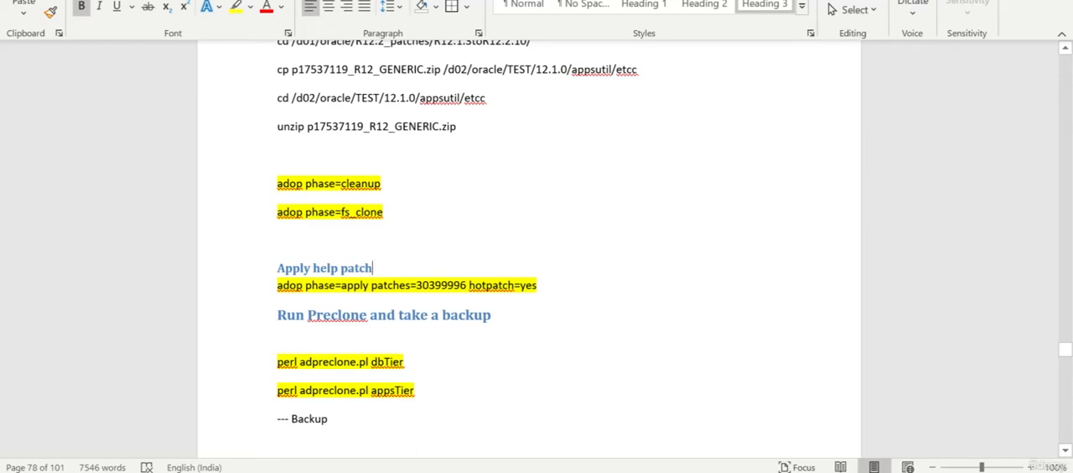
pyautogui.scroll(-3)
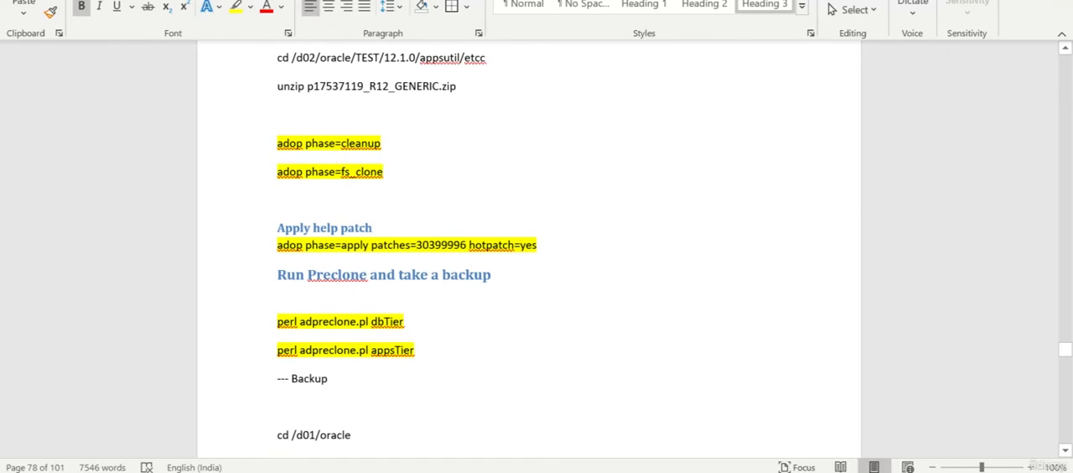
pyautogui.click(373, 227)
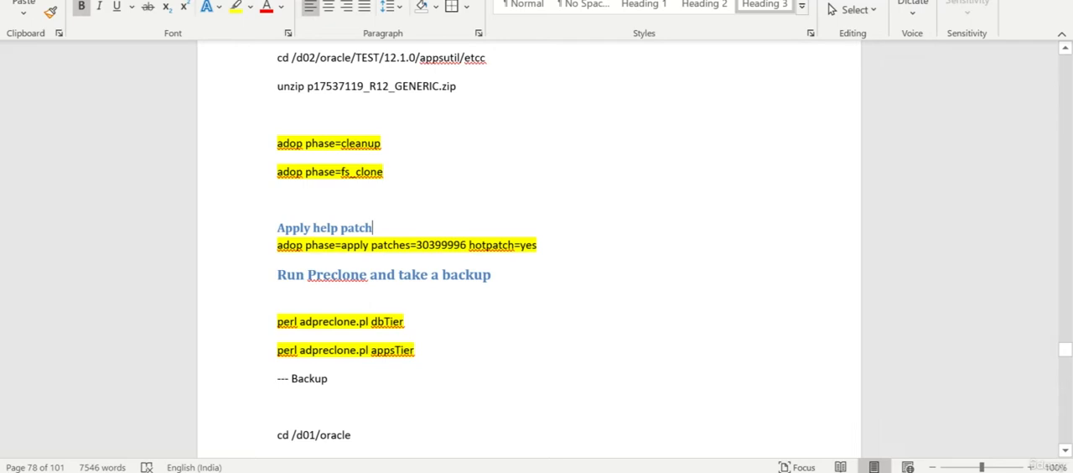
# - Scroll through the preclone and backup commands to the Deploying JRE section on page 79
pyautogui.scroll(-3)
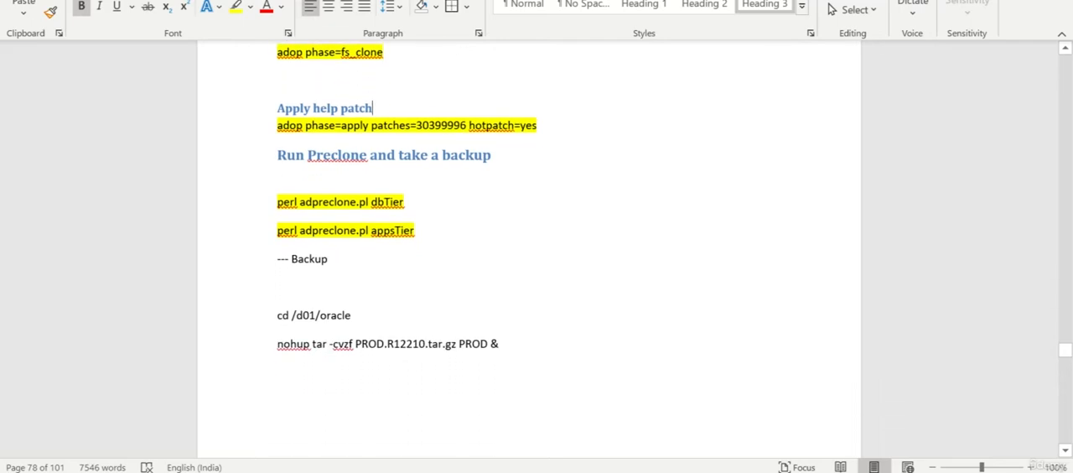
pyautogui.scroll(-3)
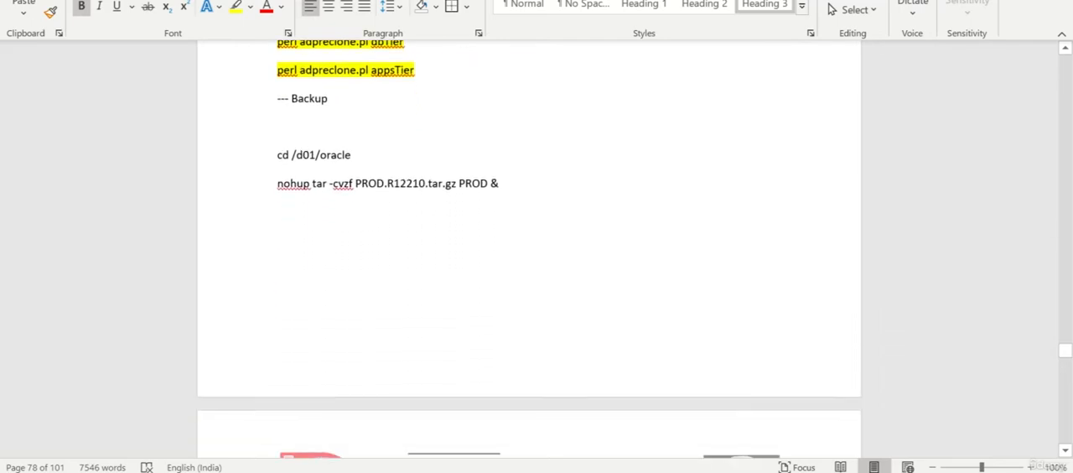
pyautogui.scroll(-3)
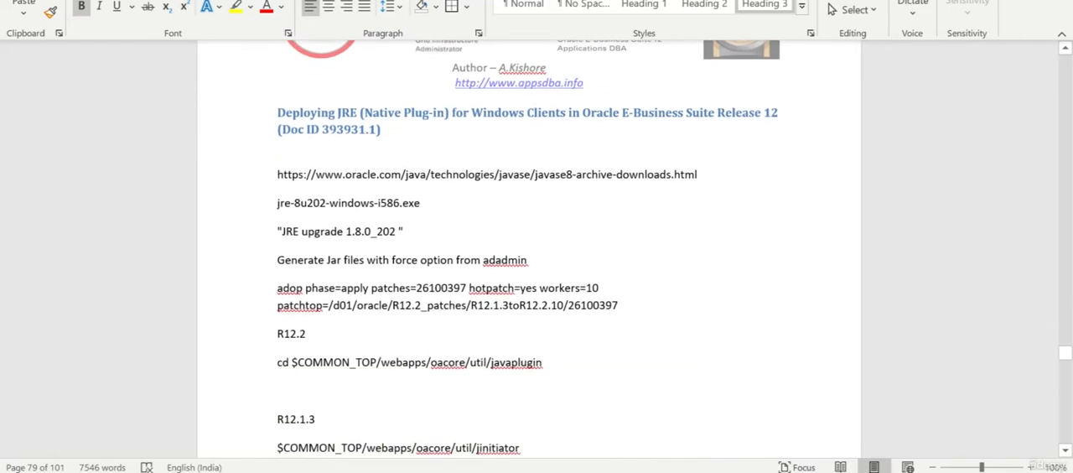
pyautogui.scroll(-3)
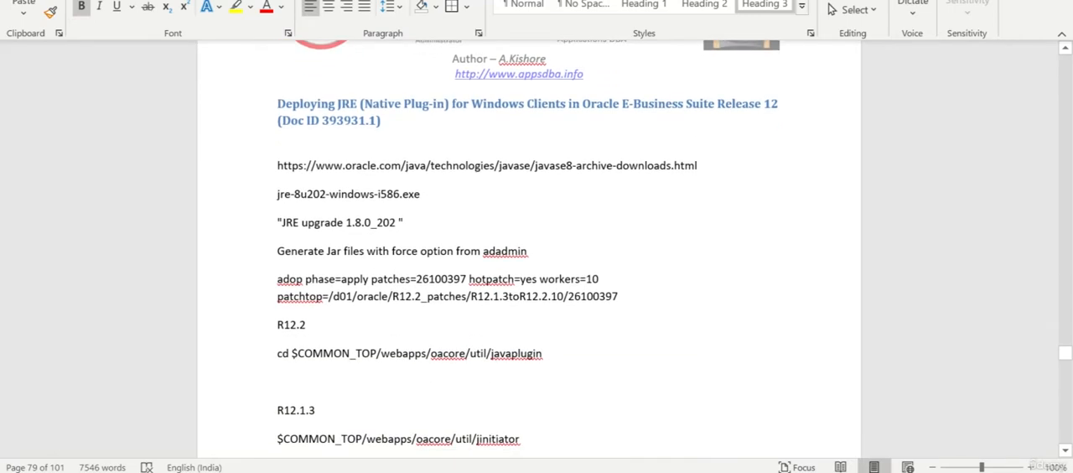
pyautogui.scroll(-3)
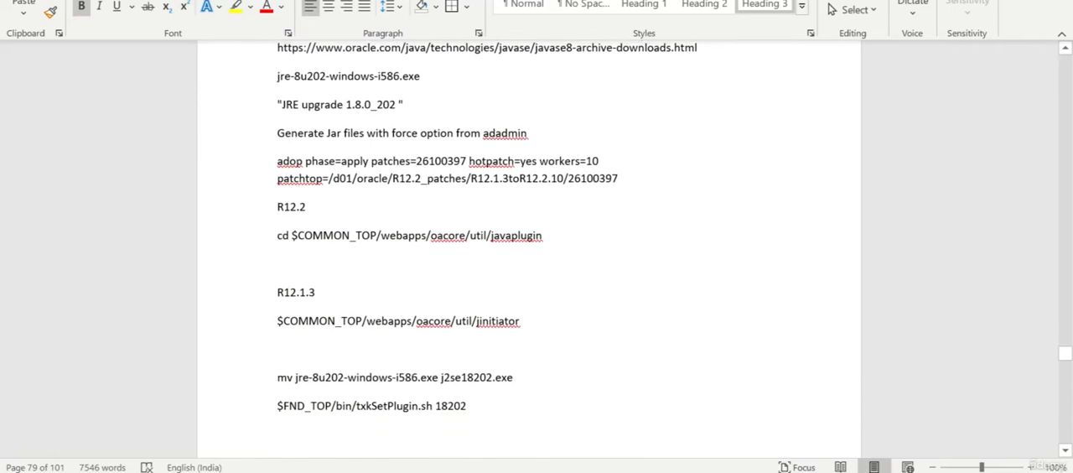
pyautogui.scroll(-3)
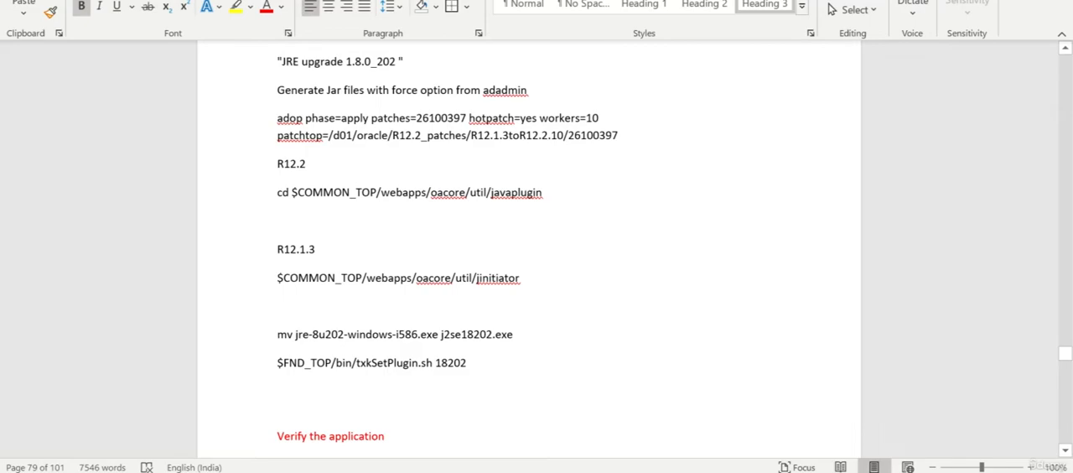
# - Scroll back to the 'Upgrade from Oracle EBS R12.2 to R12.2.10' heading and Set Database Parameter steps
pyautogui.scroll(-3)
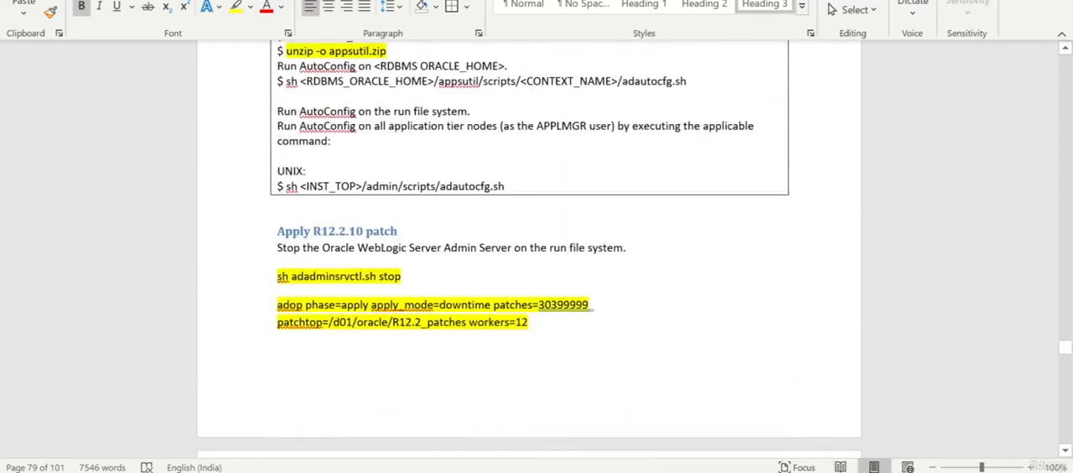
pyautogui.scroll(-3)
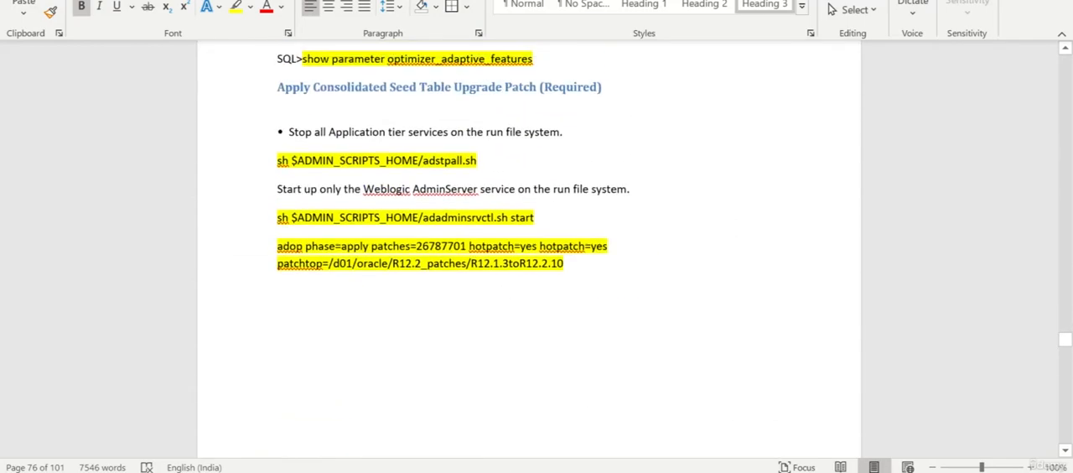
pyautogui.scroll(3)
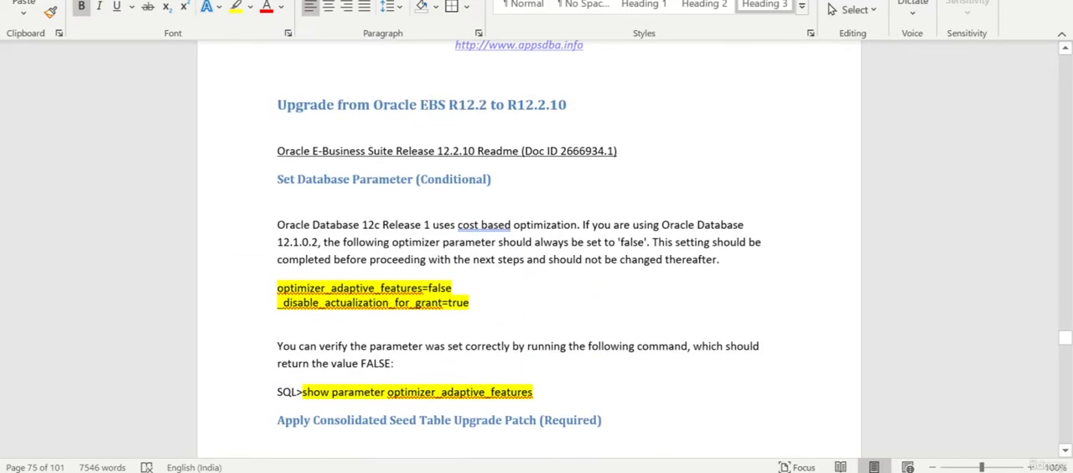
pyautogui.scroll(-3)
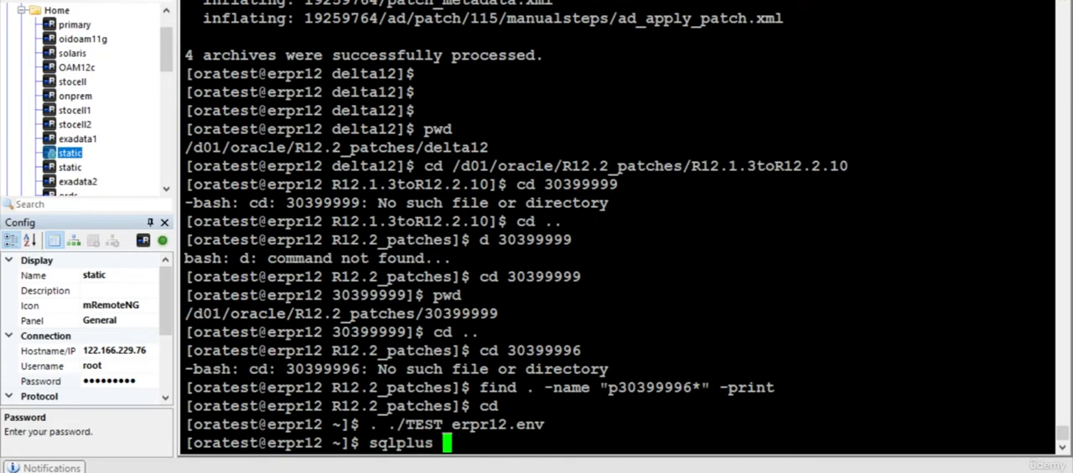
# - Run sqlplus "/as sysdba" and begin typing show parameter optimizer_adaptive_features
pyautogui.write('"/as sysdba"')
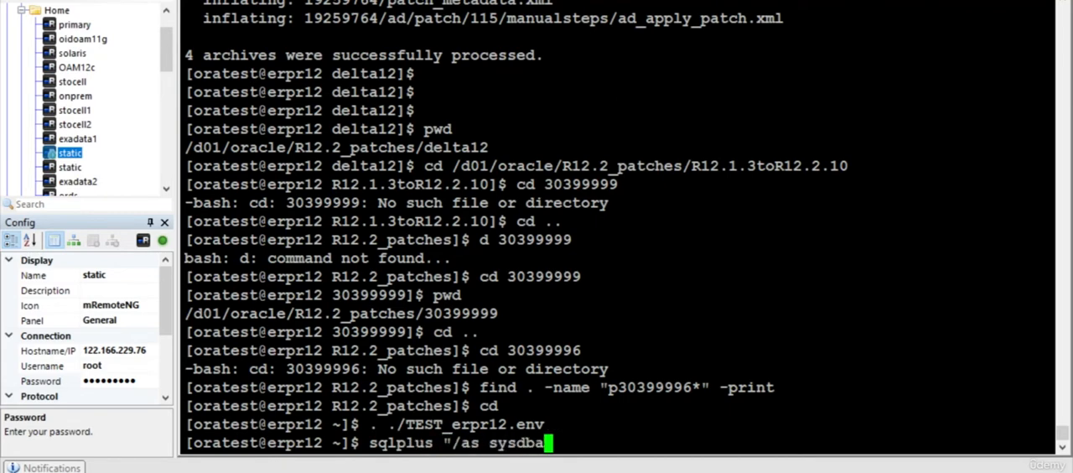
pyautogui.write('show para')
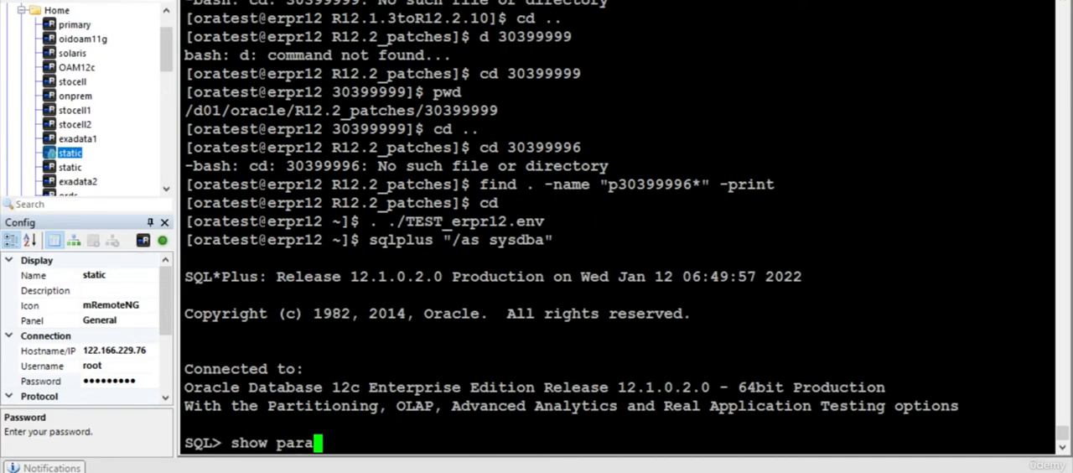
pyautogui.write('meter optimizer_adaptive_features=fa')
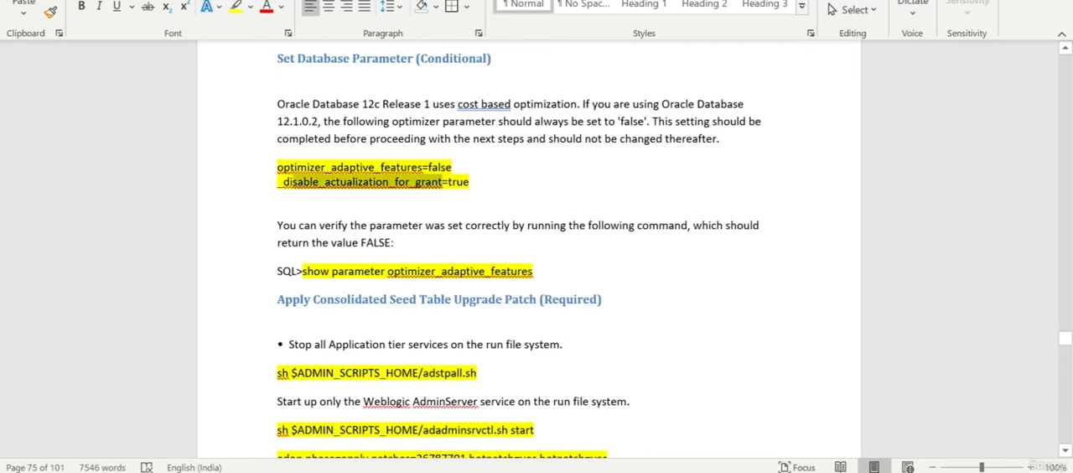
# - Scroll down to the Apply Consolidated Seed Table Upgrade Patch steps below the parameter check
pyautogui.scroll(-3)
pyautogui.write('ex')
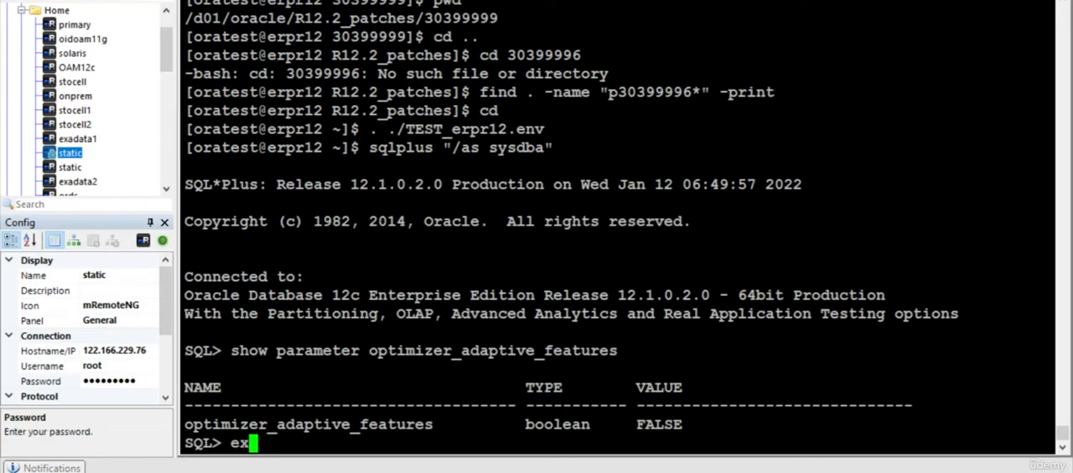
# - Exit SQL*Plus after confirming optimizer_adaptive_features returns FALSE
pyautogui.press('Return')
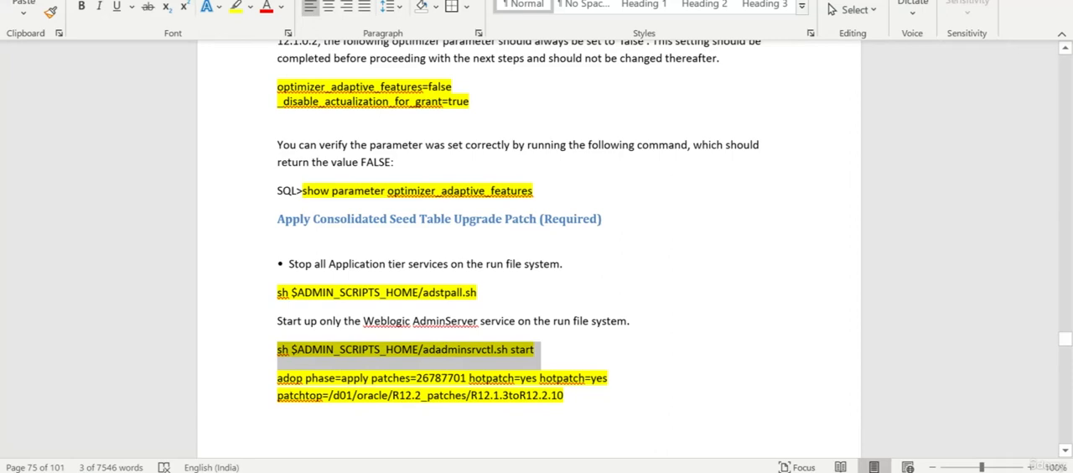
# - Scroll through the seed table section's adadminsrvctl.sh start and adop apply patches=26787701 commands
pyautogui.scroll(-3)
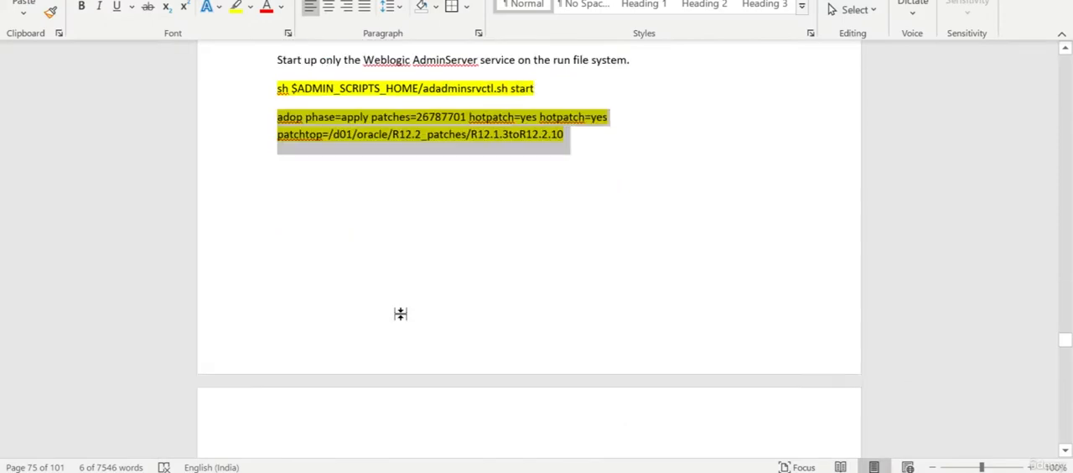
pyautogui.scroll(-3)
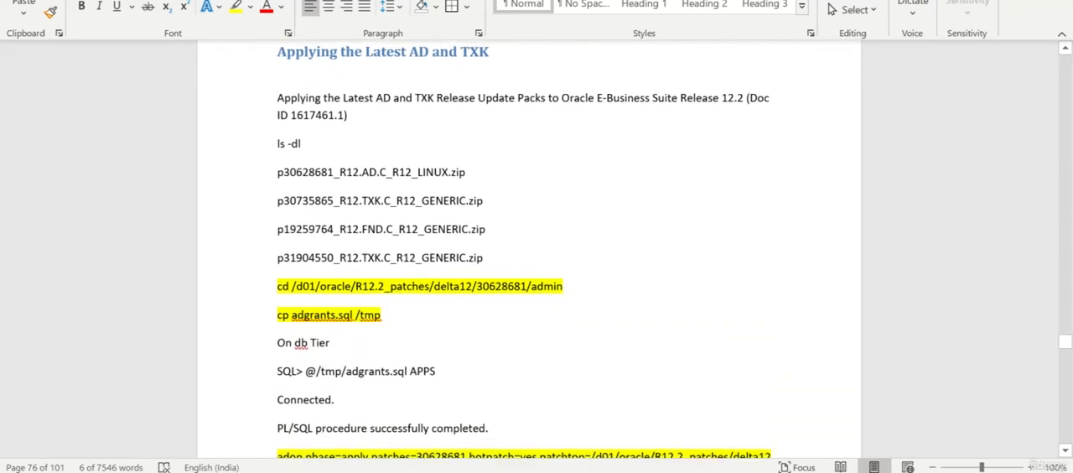
pyautogui.scroll(-3)
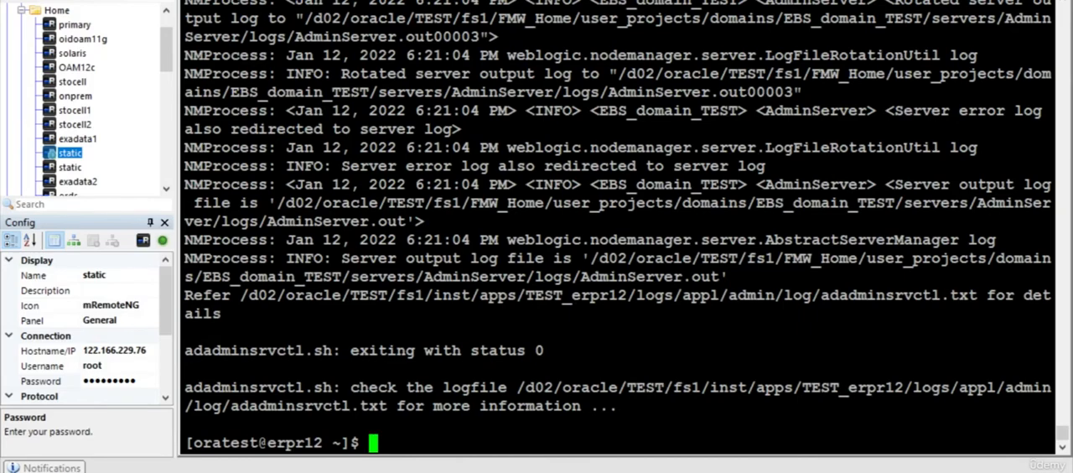
# - Run adop phase=apply for patch 26787701 as a hotpatch and inspect the failing program path in the error
pyautogui.write('adop phase=apply patches=26787701 hotpatch=yes hotpatch=yes patchtop=/d01/oracle/R12.2_patches/R12.1.3toR12.2.10')
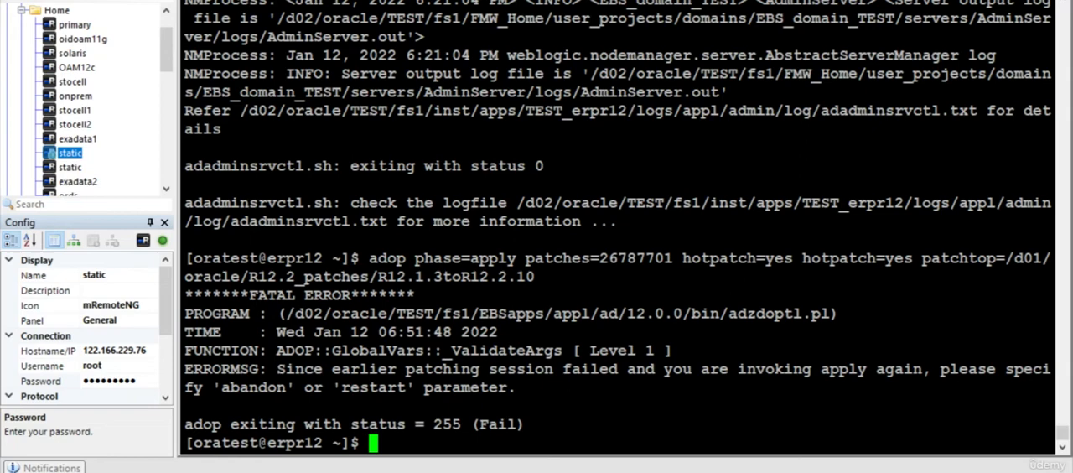
pyautogui.doubleClick(554, 312)
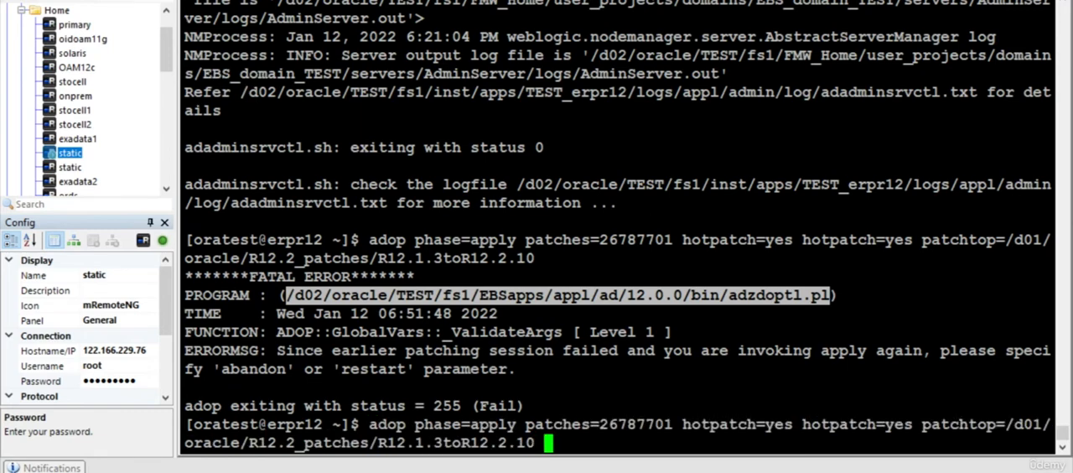
# - Rerun the adop apply command with abandon=yes appended to start a fresh patching session
pyautogui.write('re')
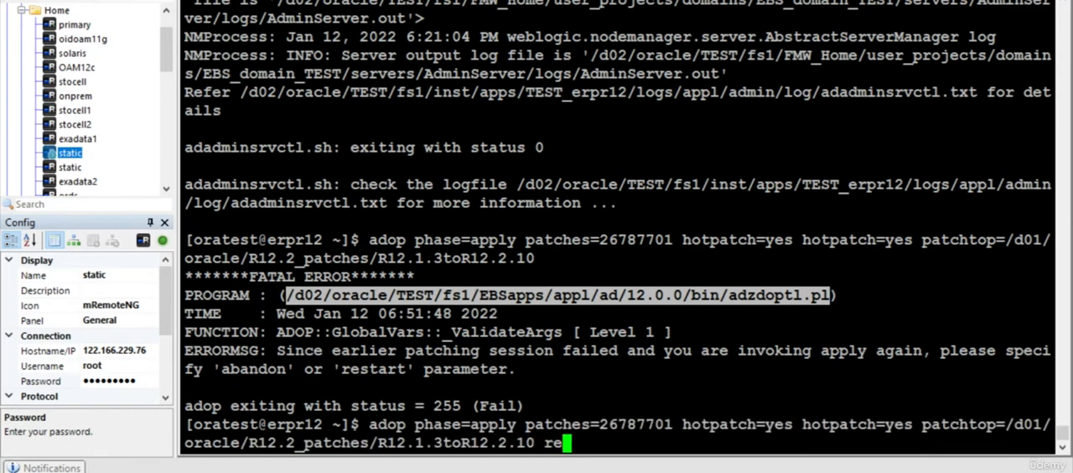
pyautogui.write('aban')
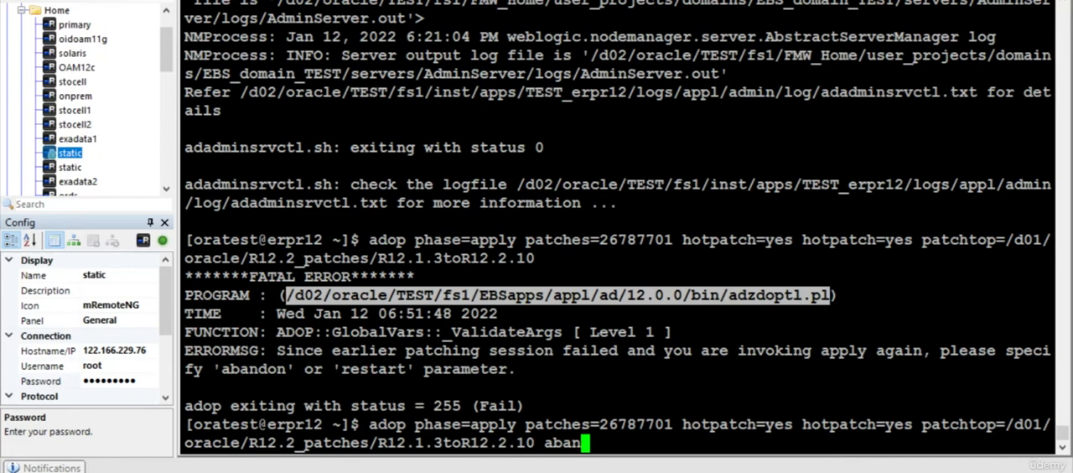
pyautogui.write('don=y')
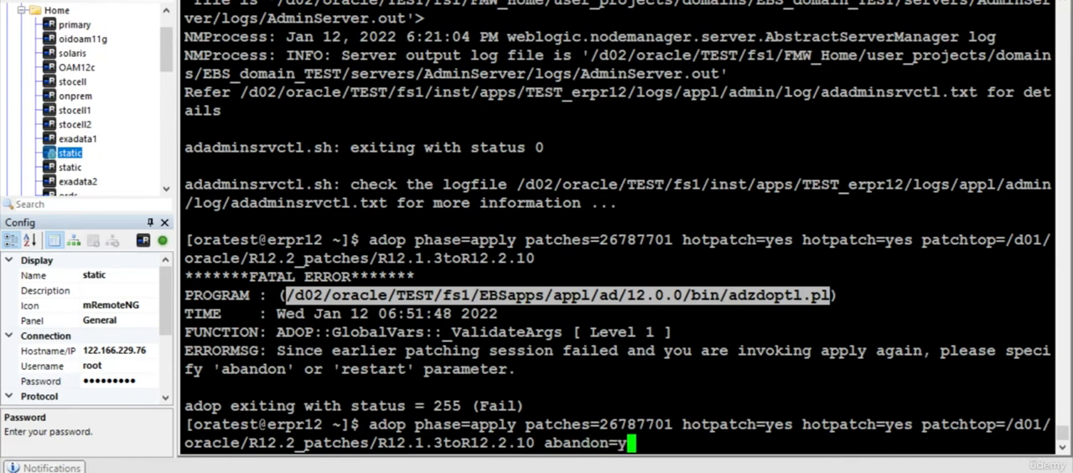
pyautogui.write('es')
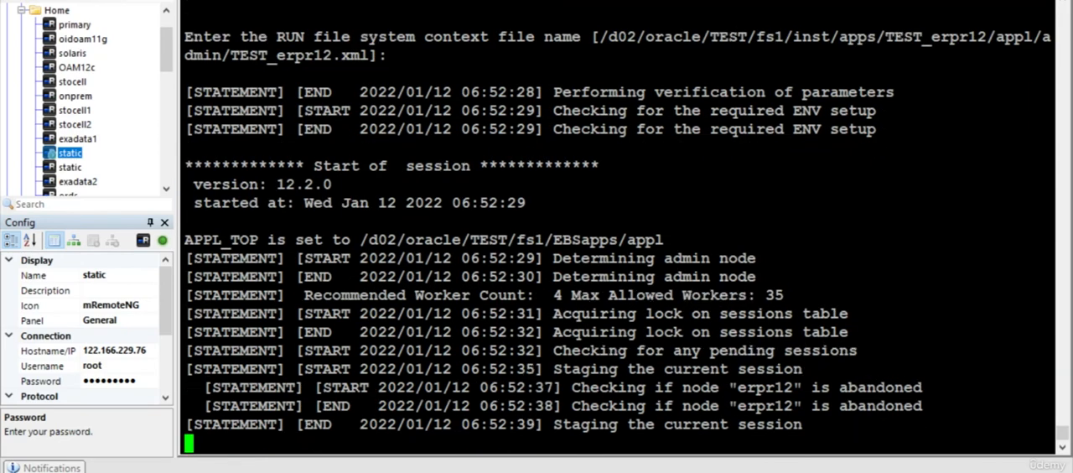
# - Scroll the terminal output while adop session 2 stages and enters its apply phase
pyautogui.scroll(-3)
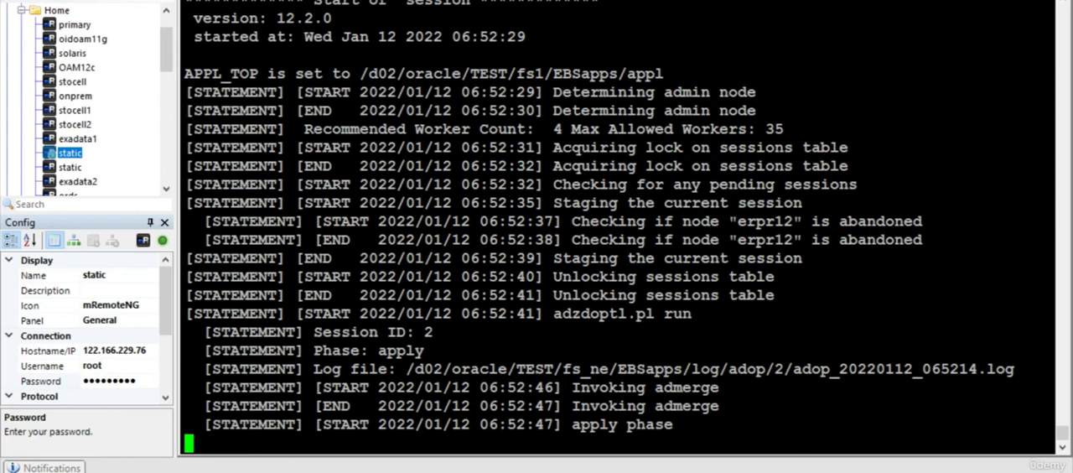
pyautogui.scroll(-3)
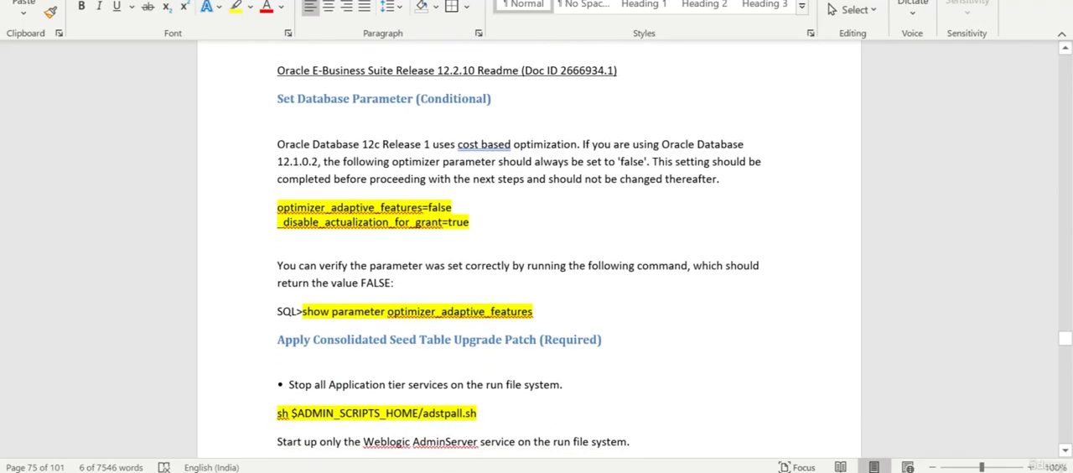
# - Scroll the runbook down to the 'Applying the Latest AD and TXK' section's opening commands
pyautogui.scroll(-3)
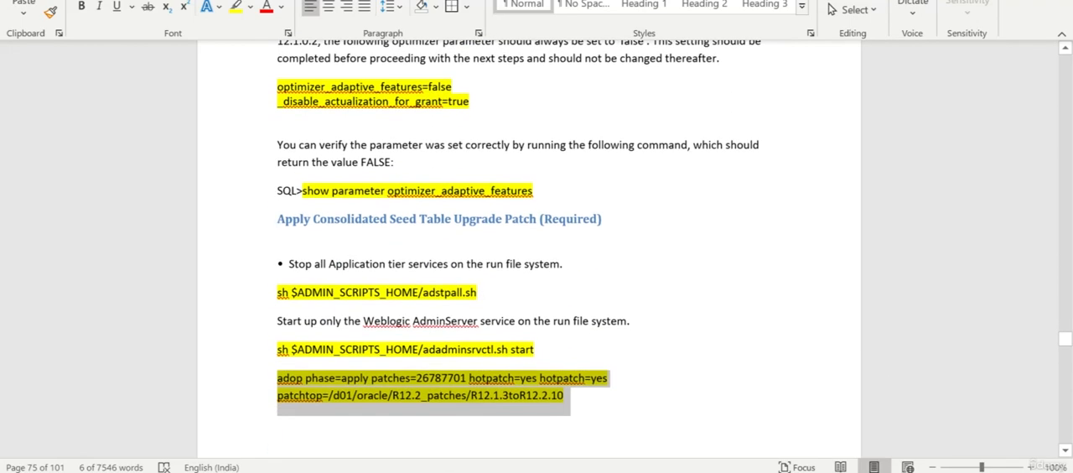
pyautogui.scroll(-3)
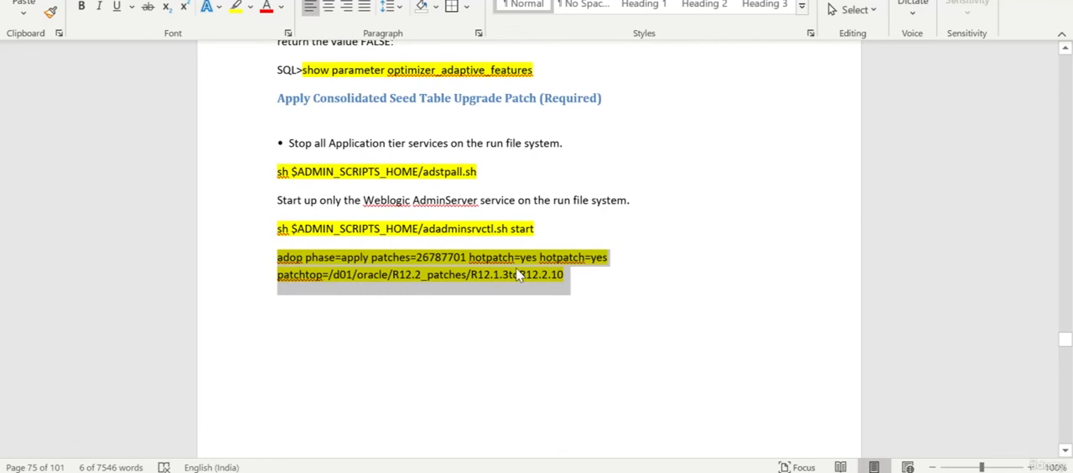
pyautogui.scroll(-3)
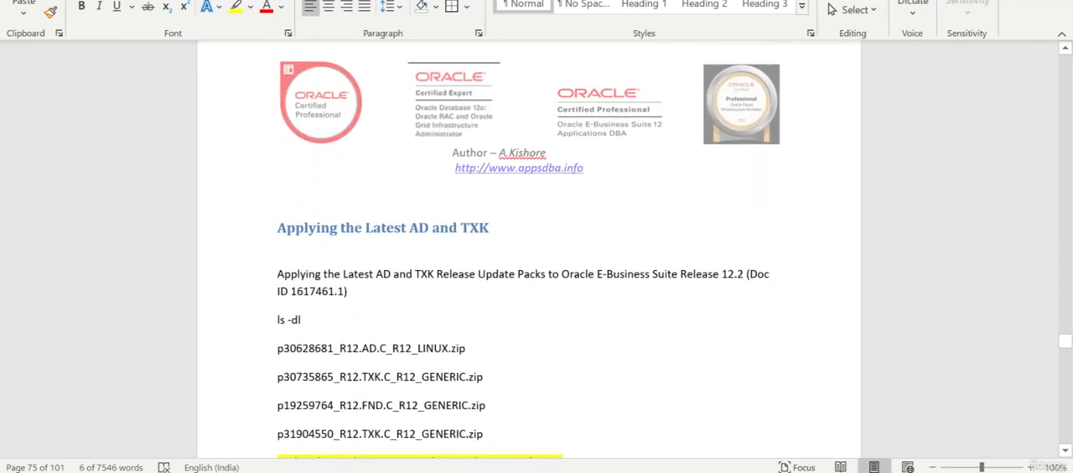
pyautogui.scroll(-3)
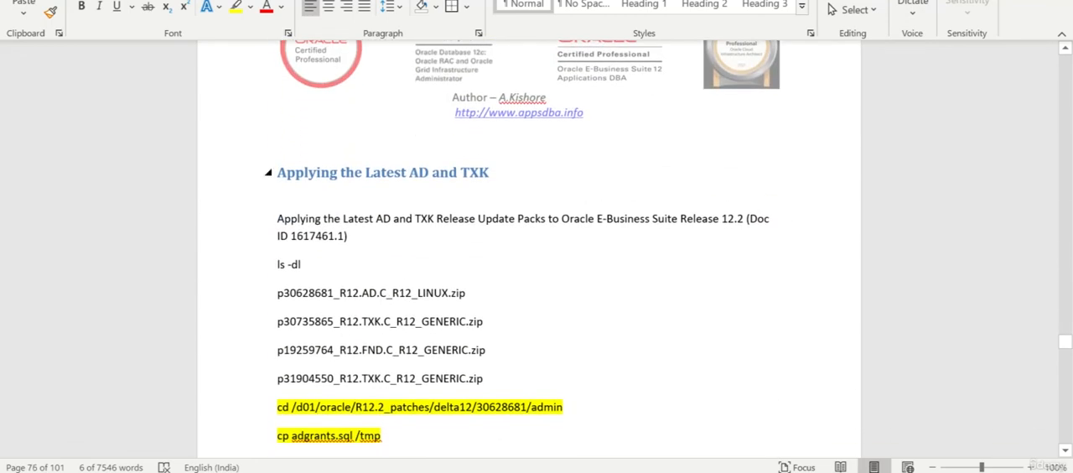